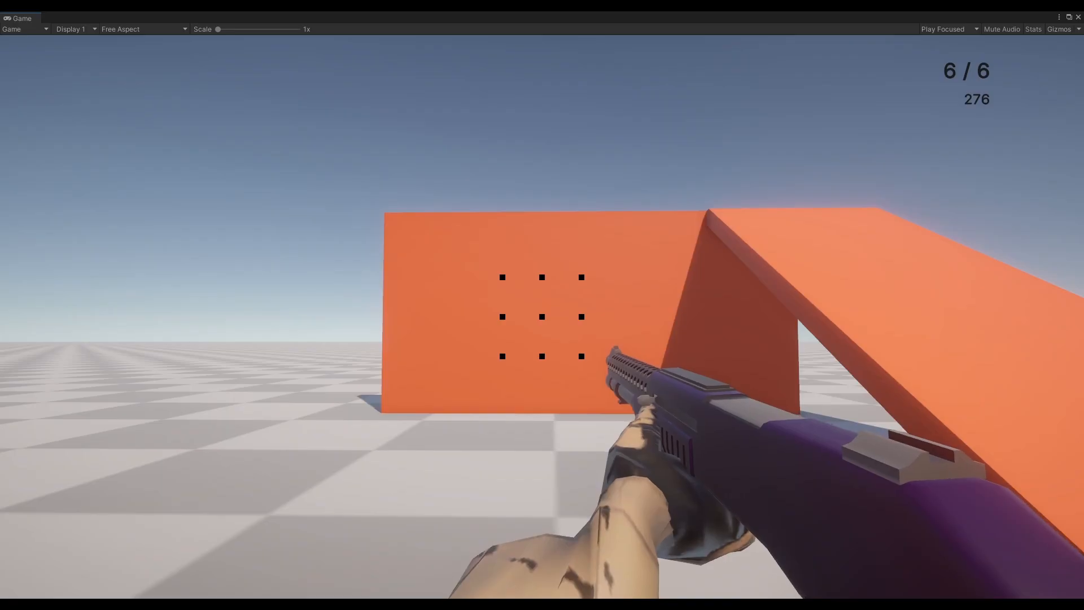
# - Fire two shotgun blasts at the orange wall, leaving 2 of 6 shells
pyautogui.click(542, 304)
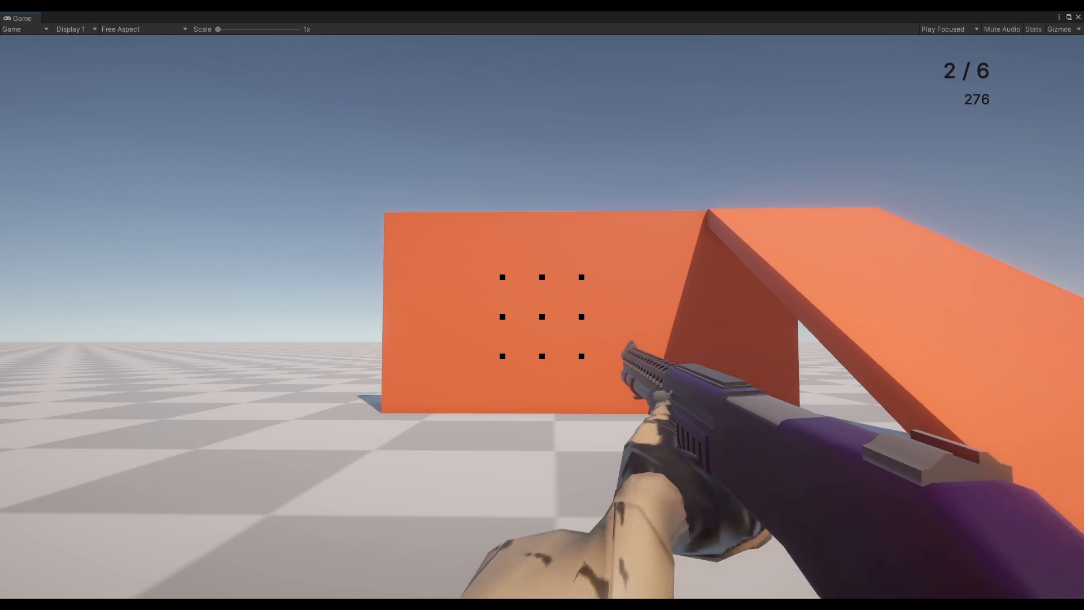
pyautogui.click(541, 316)
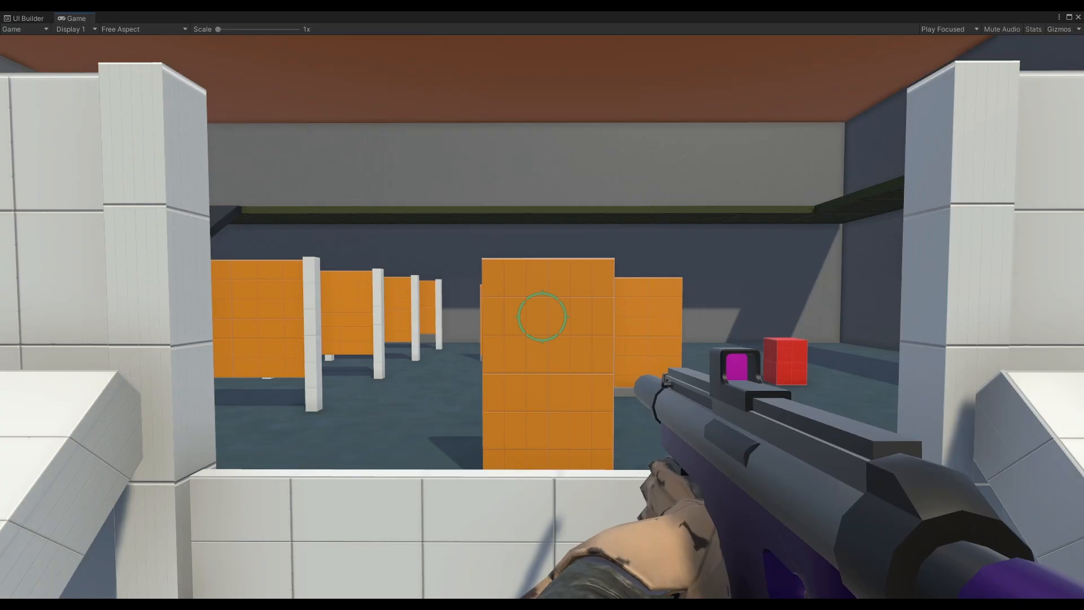
# - Shoot the scoped rifle at the orange target in the shooting range
pyautogui.click(542, 317)
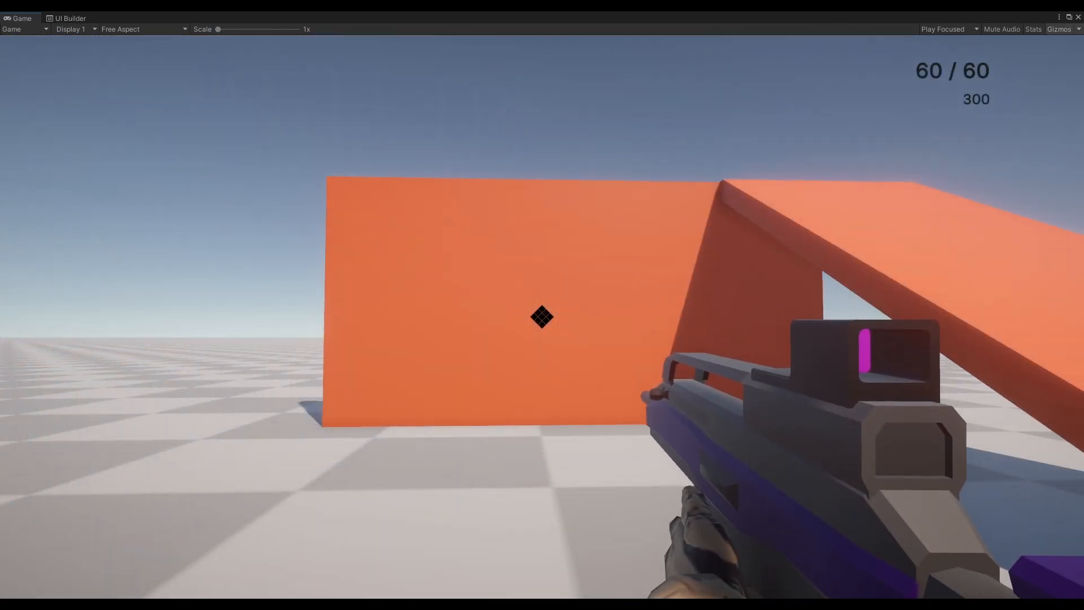
# - Fire the red-dot rifle at the wall until the magazine reads 0/60
pyautogui.click(542, 316)
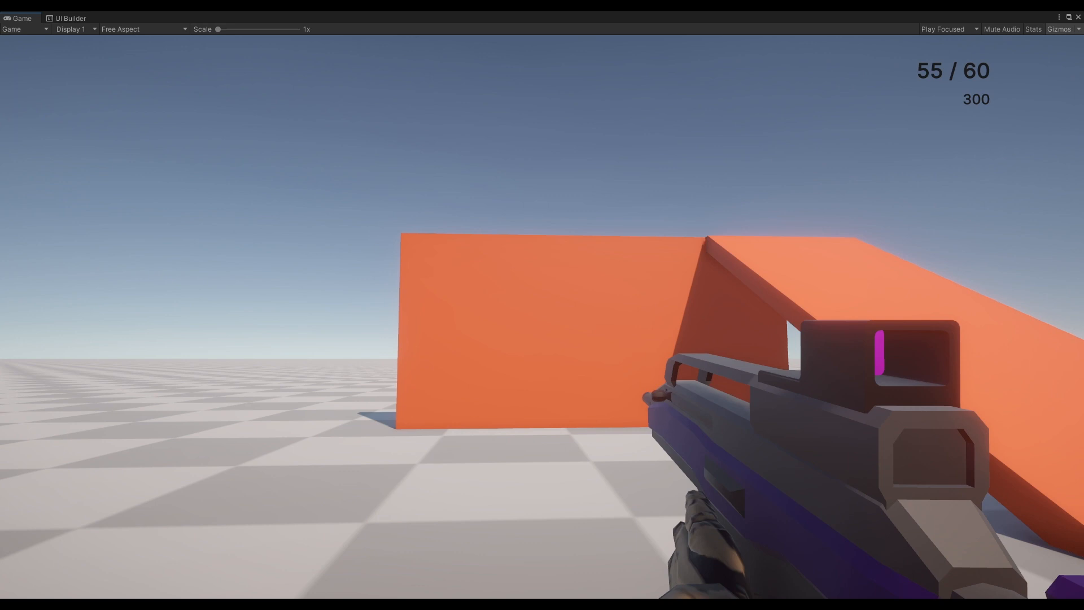
pyautogui.click(542, 305)
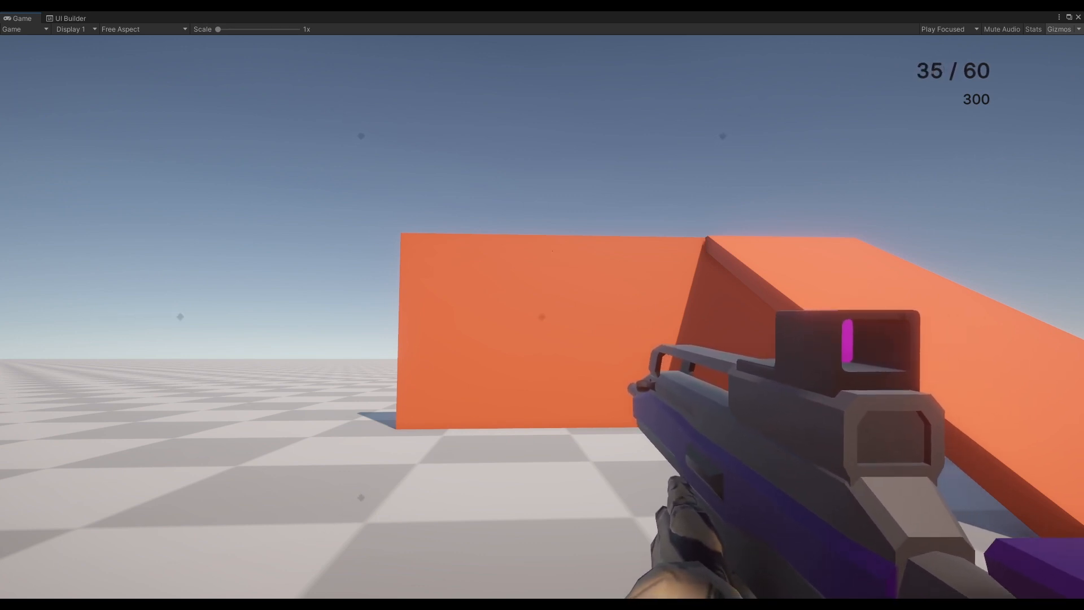
pyautogui.click(541, 316)
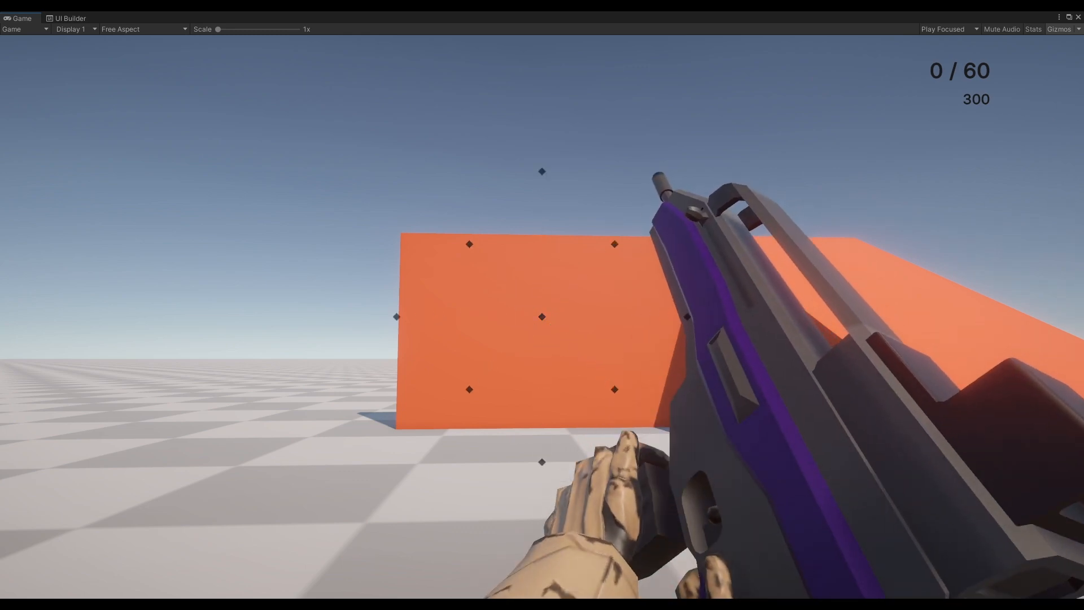
pyautogui.click(69, 18)
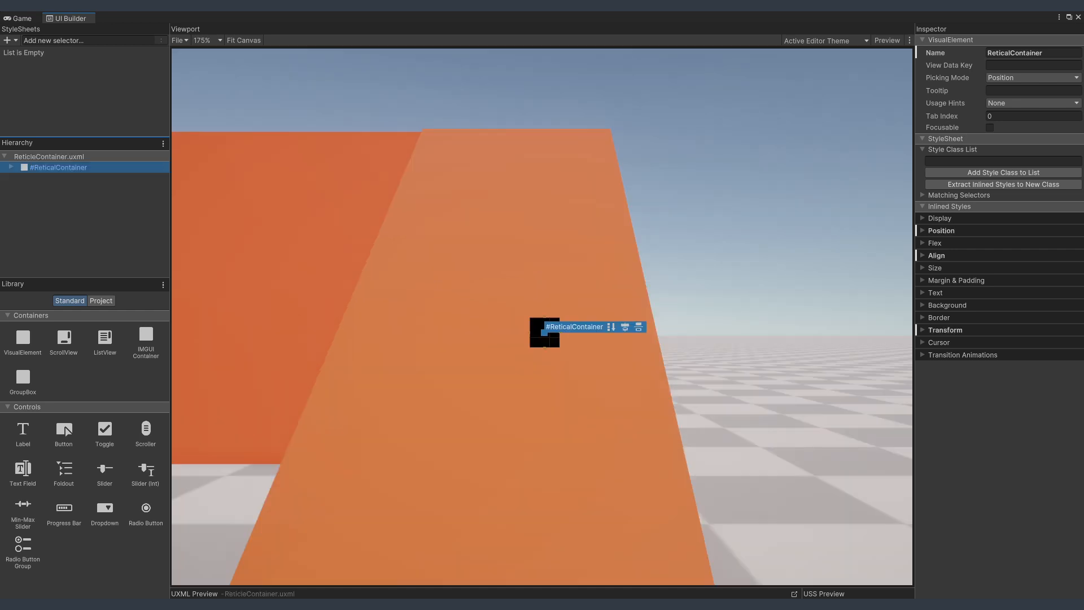
# - Select the ReticalContainer element in UI Builder and inspect its anchor children
pyautogui.click(10, 167)
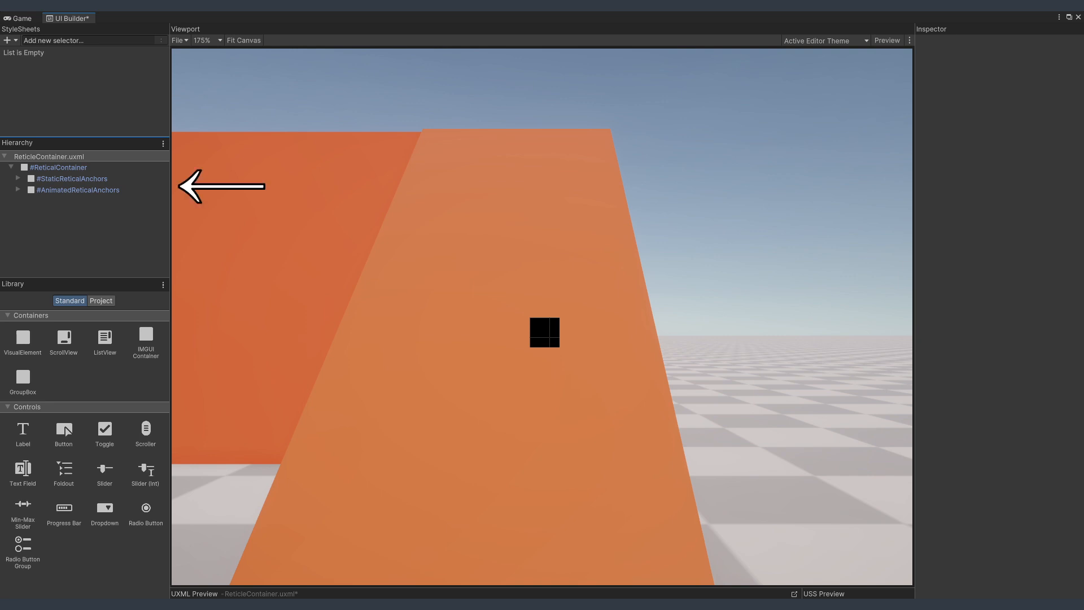
pyautogui.click(77, 189)
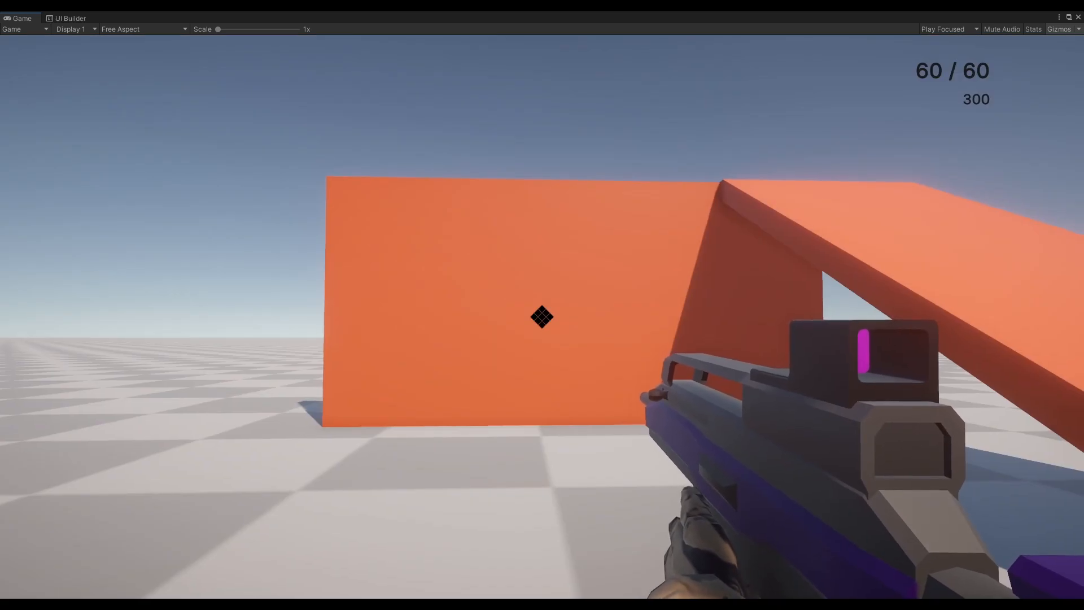
# - Fire three rifle bursts at the wall, watching the reticle bloom and contract
pyautogui.click(542, 317)
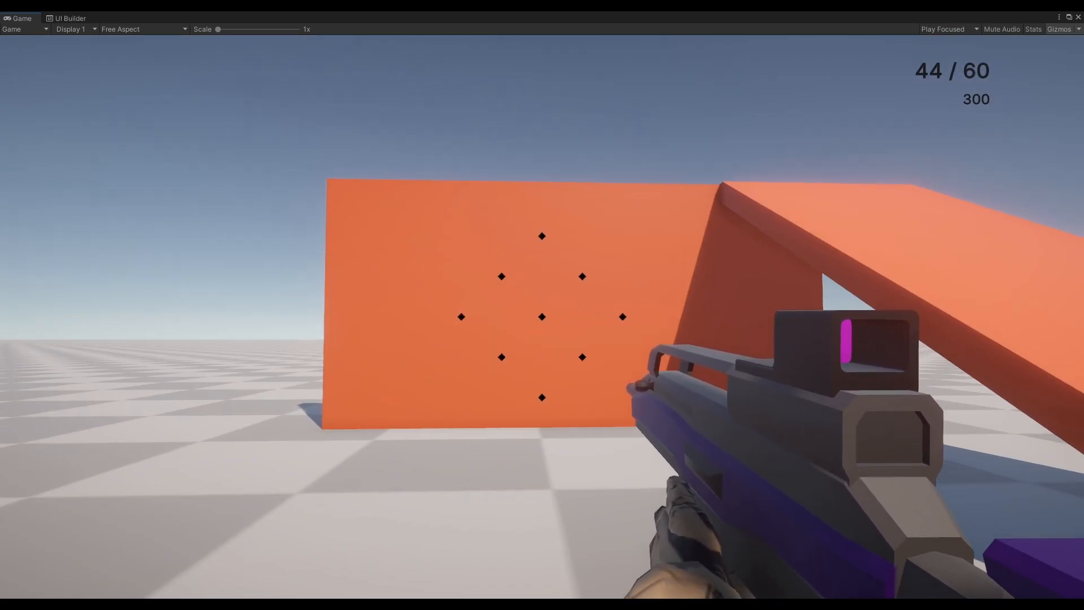
pyautogui.click(541, 317)
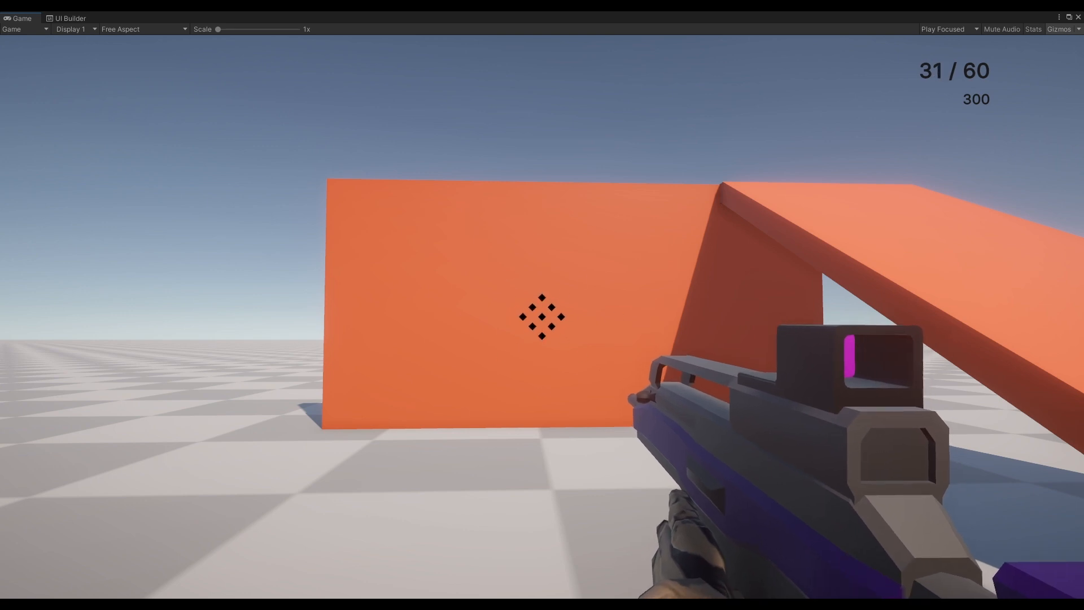
pyautogui.click(542, 317)
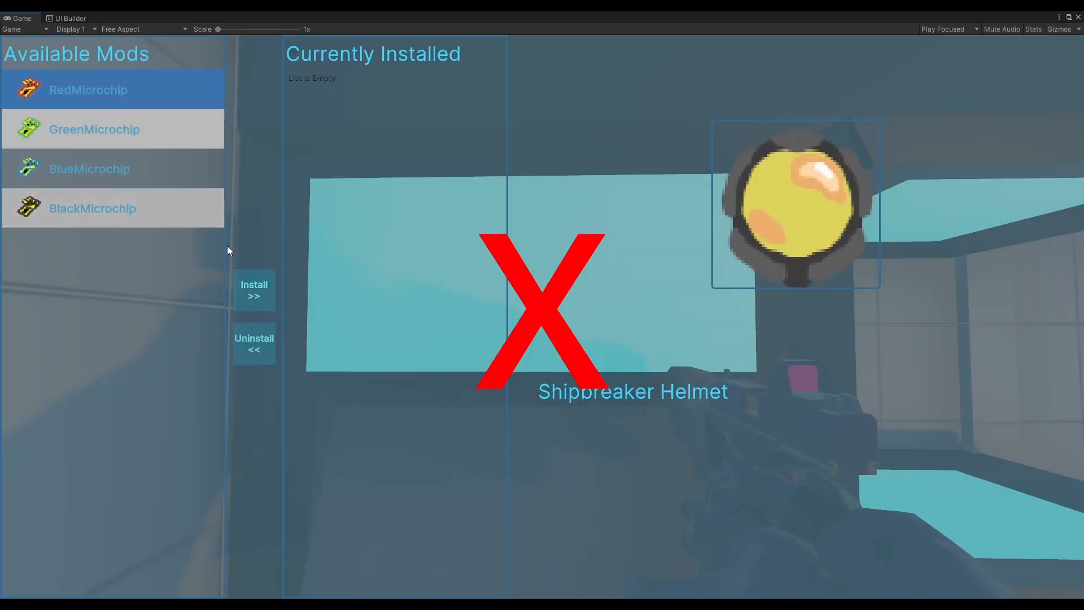
# - Open the in-game mod screen showing four available microchips
pyautogui.click(253, 289)
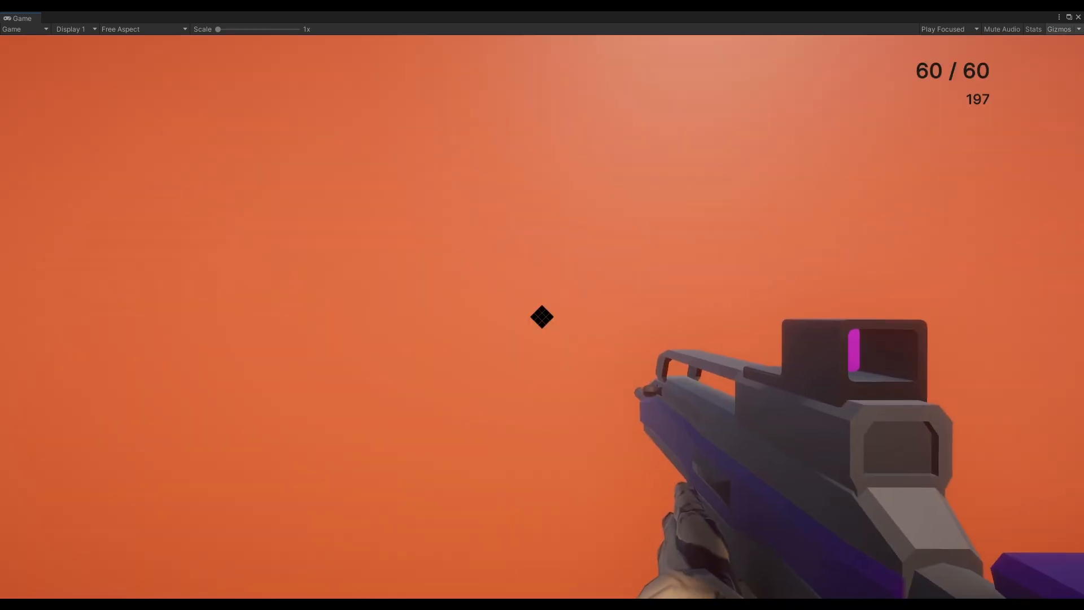
# - Fire the rifle down to 29/60, comparing red debug rays to reticle bloom
pyautogui.click(541, 317)
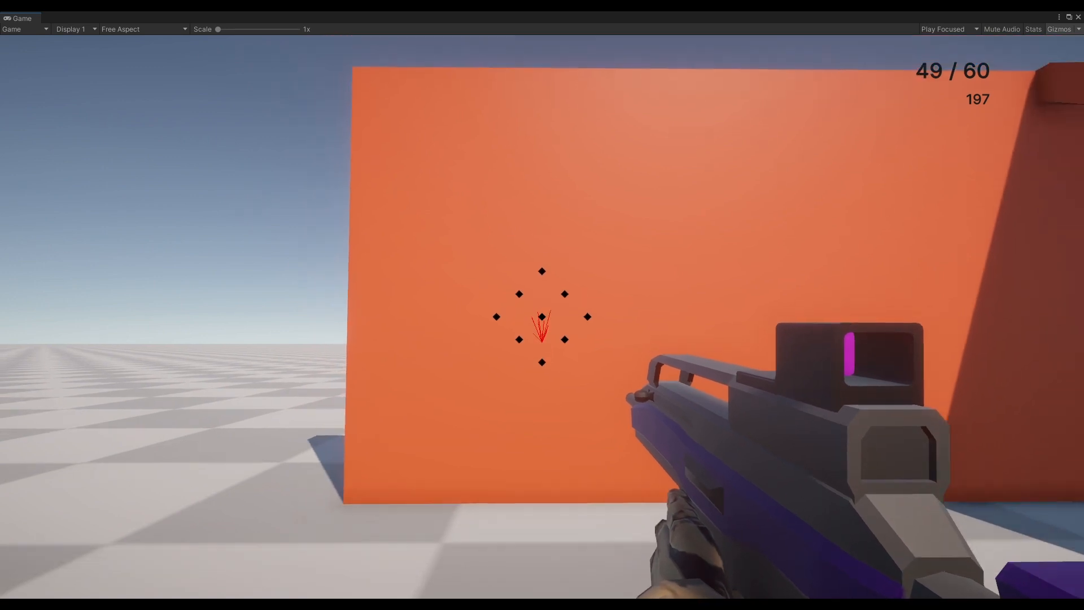
pyautogui.click(541, 316)
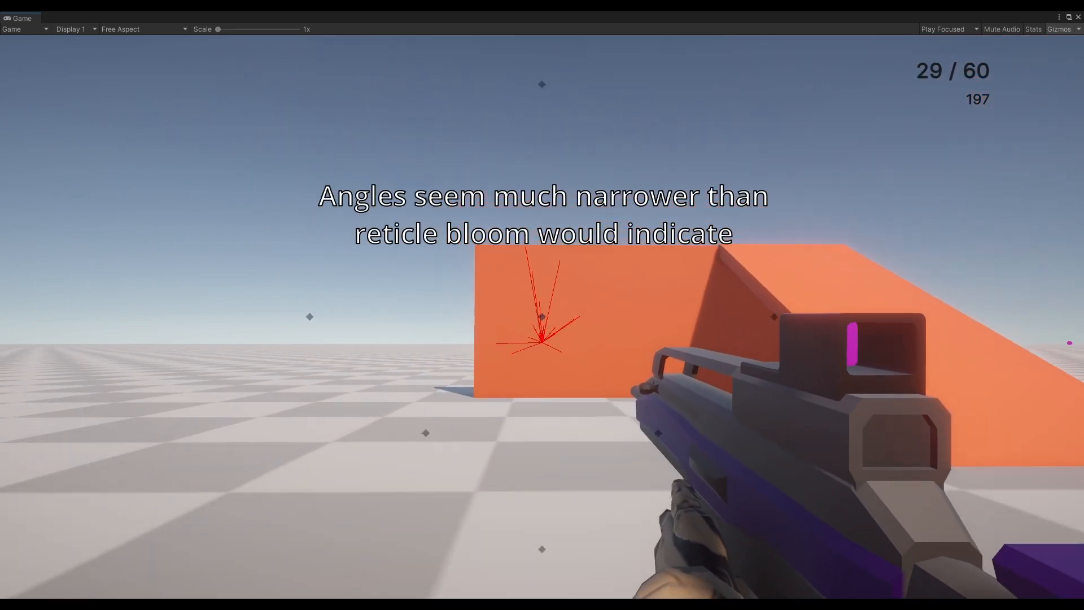